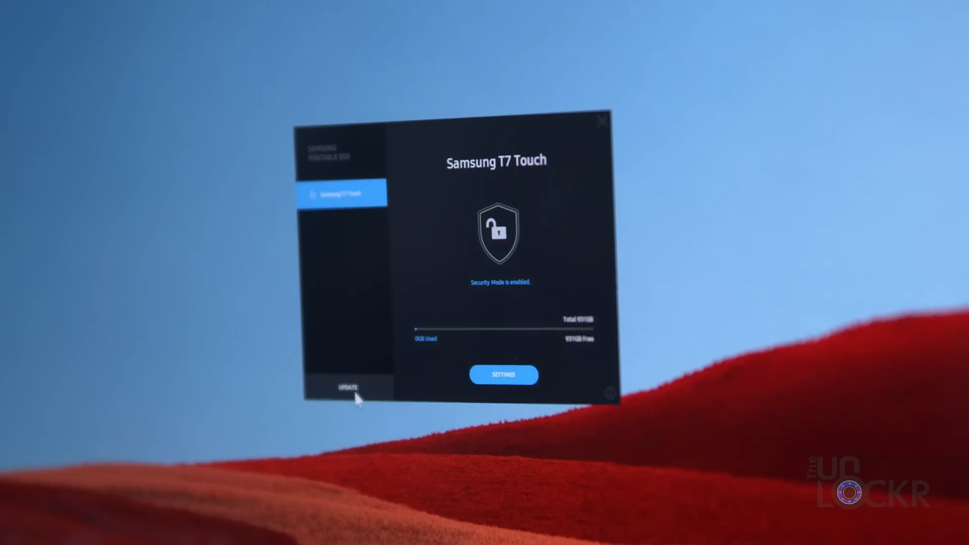
- Open the T7 Touch Settings page showing Security Mode and Fingerprint Unlock enabled
click(503, 376)
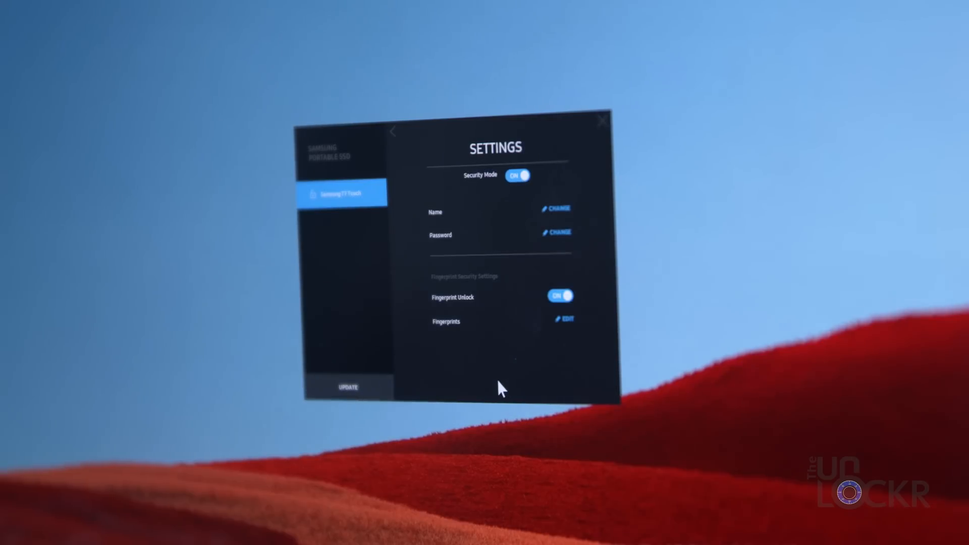
click(565, 320)
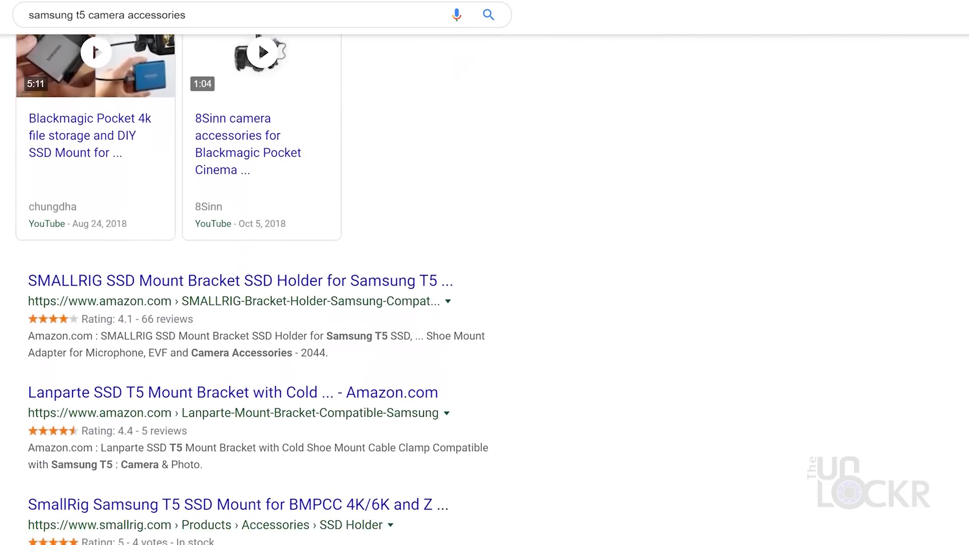
- Open the $99 SmallRig NATO Handgrip for Samsung T5 product page from the search results
scroll(down, 3)
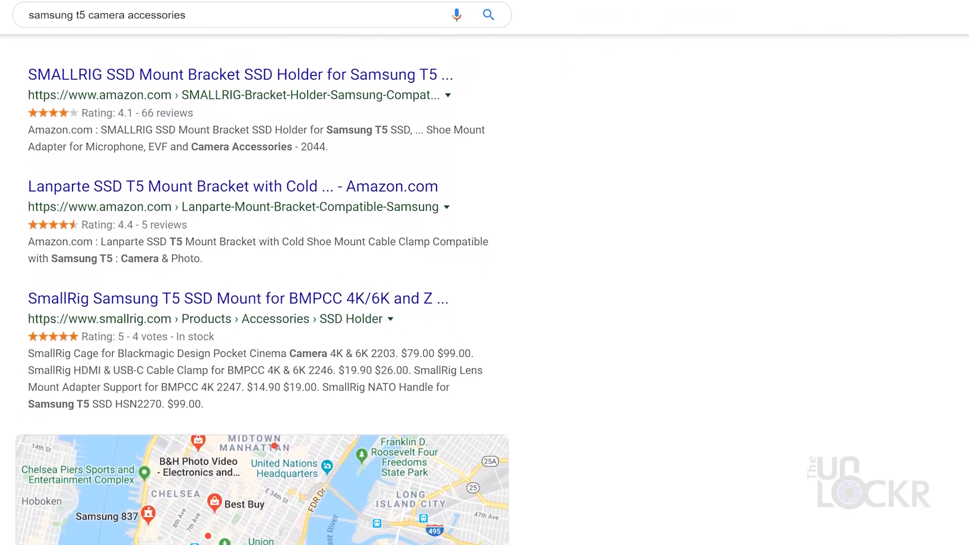
click(237, 298)
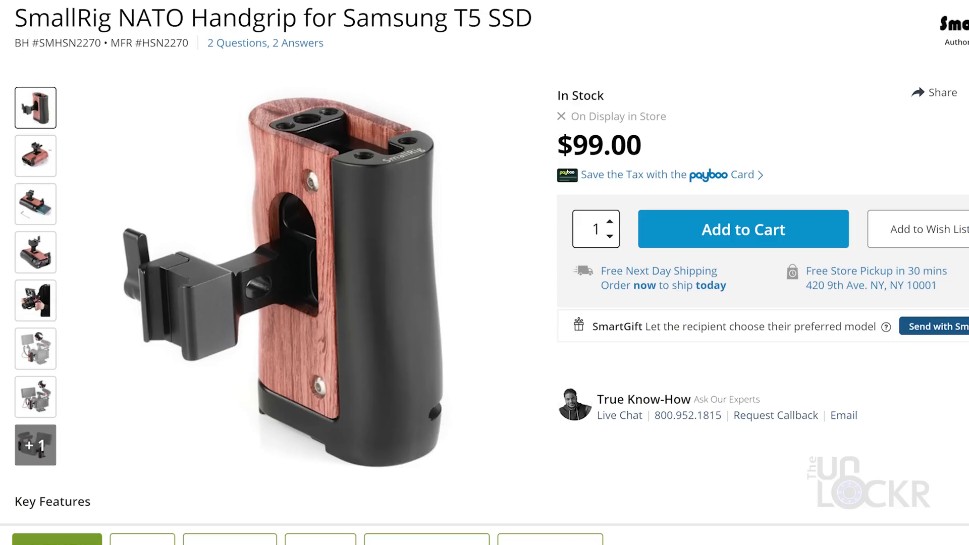